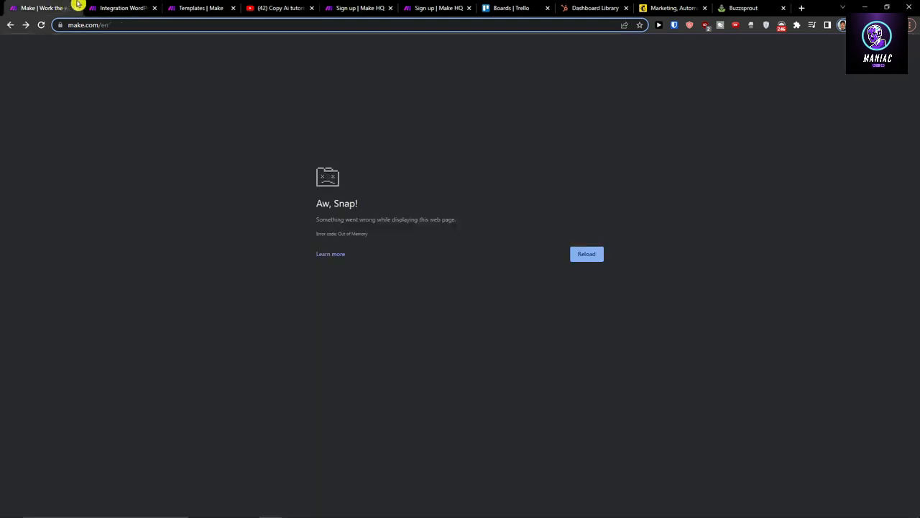
# - Reload the crashed page and save the scenario's unsaved changes before leaving it
pyautogui.click(587, 253)
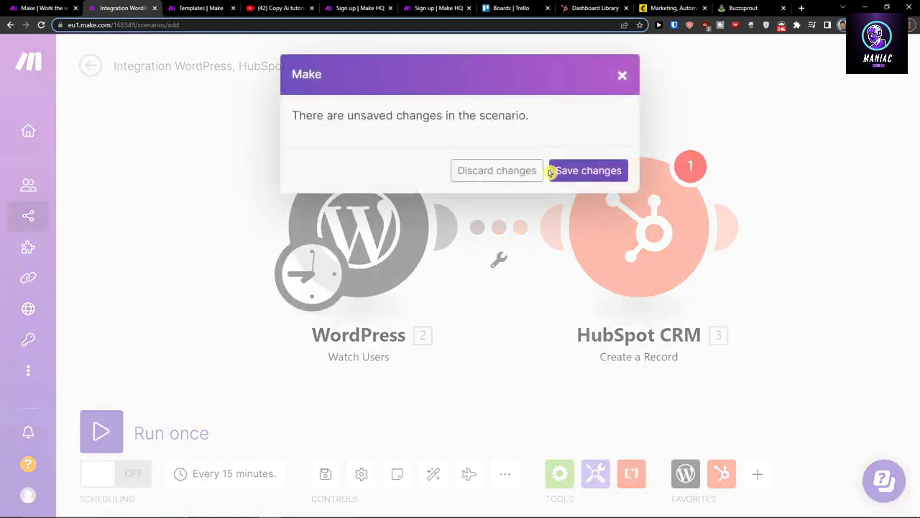
pyautogui.click(496, 169)
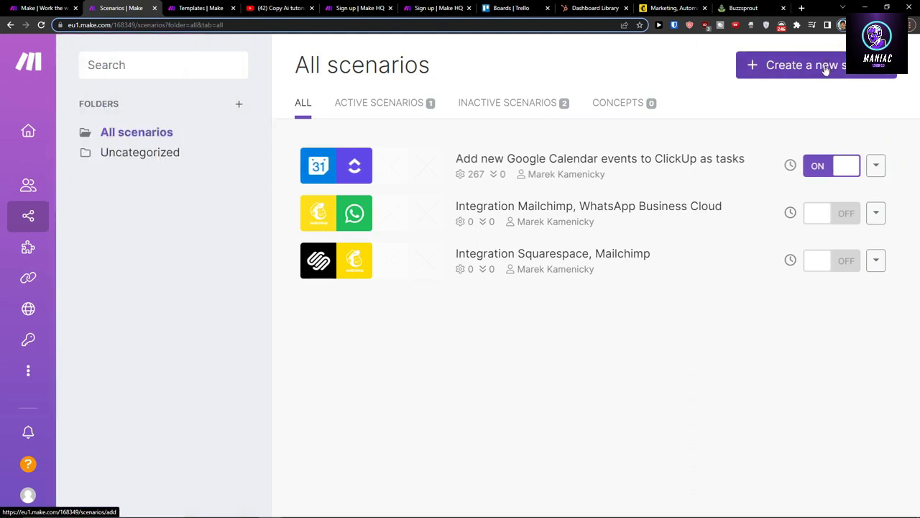
# - Create a new scenario with HubSpot CRM as the first app and browse its actions
pyautogui.click(817, 65)
pyautogui.write('hub')
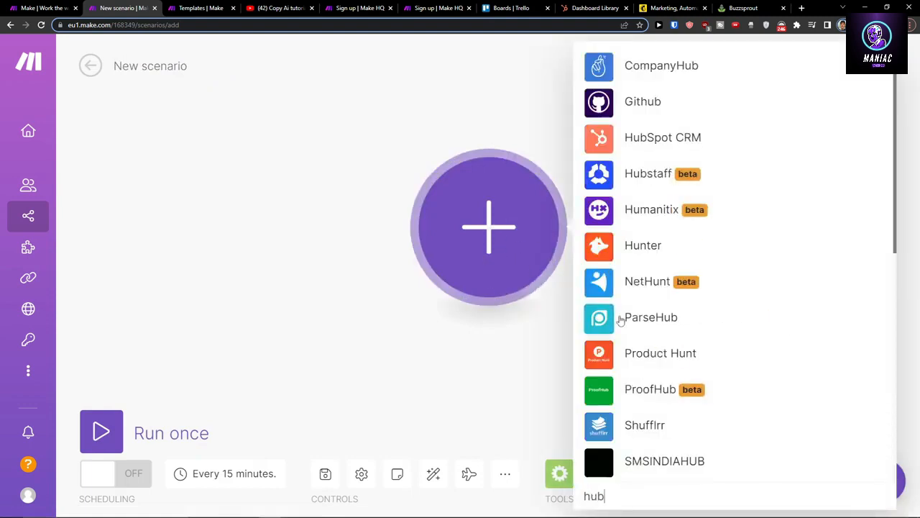
pyautogui.click(662, 138)
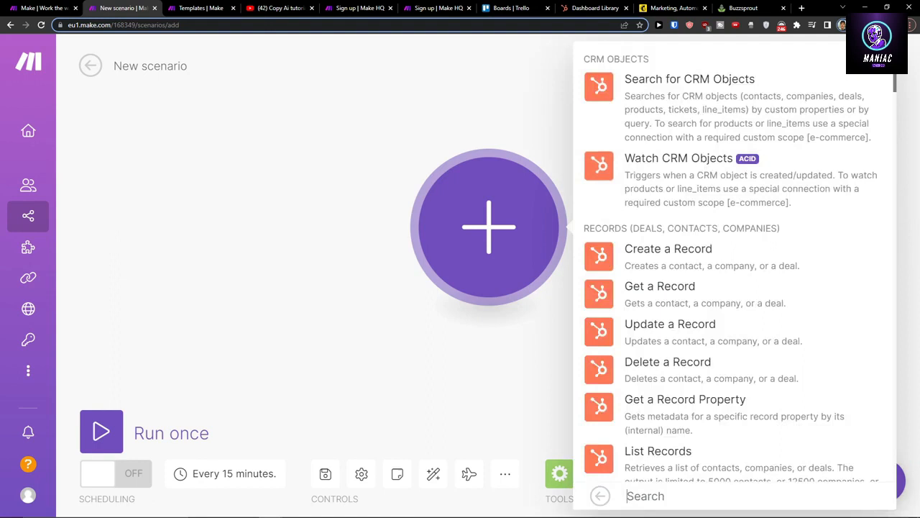
pyautogui.moveTo(690, 279)
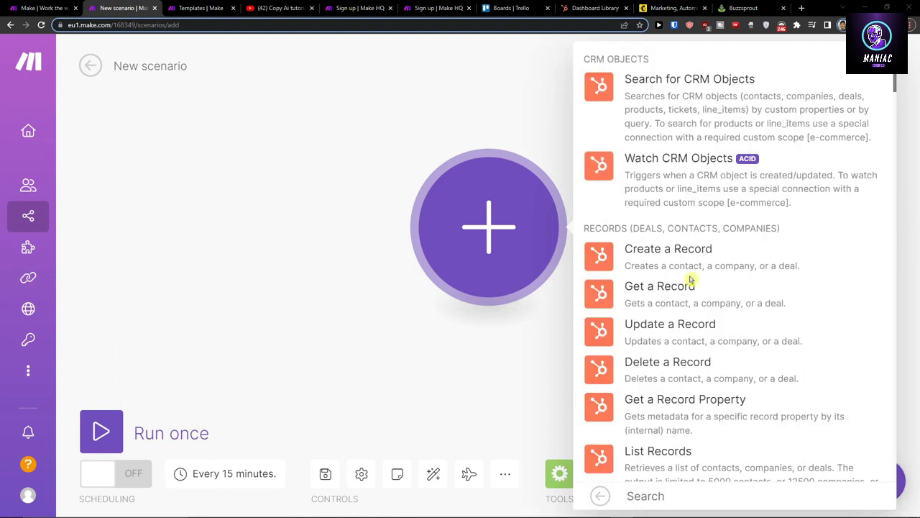
pyautogui.scroll(-3)
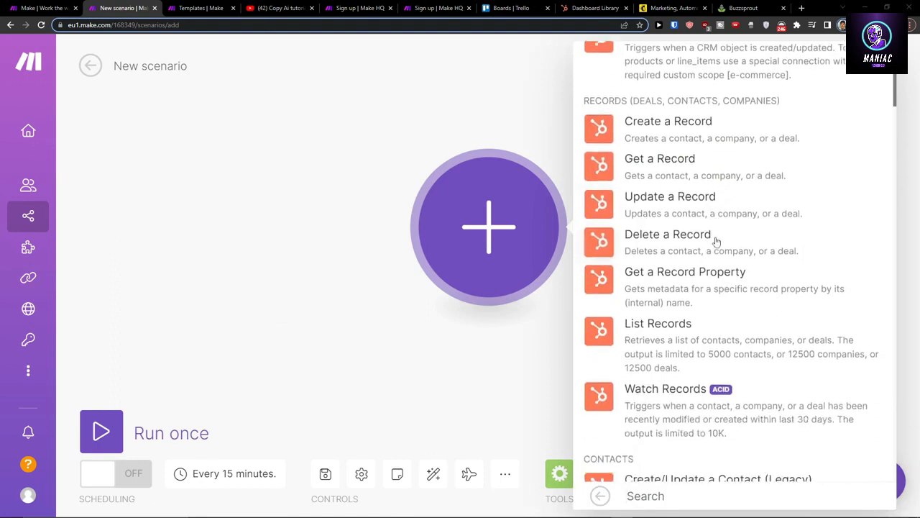
pyautogui.scroll(3)
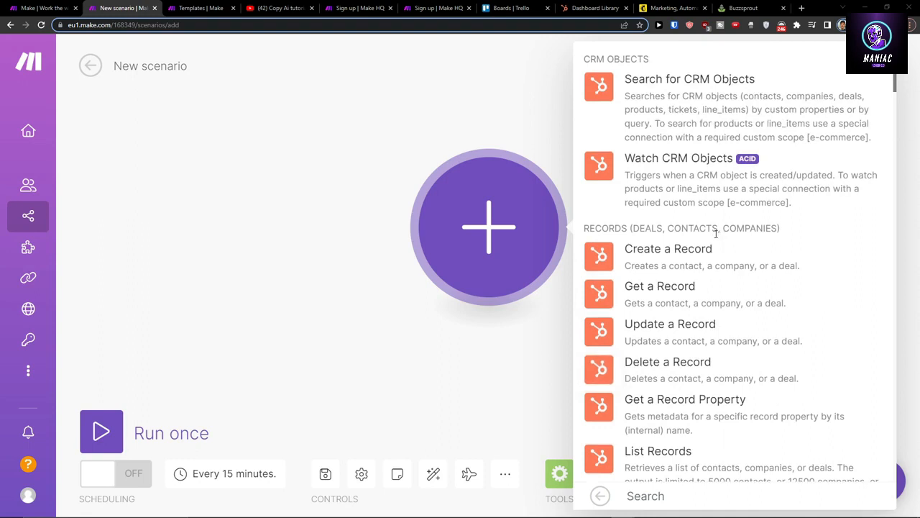
pyautogui.moveTo(716, 233)
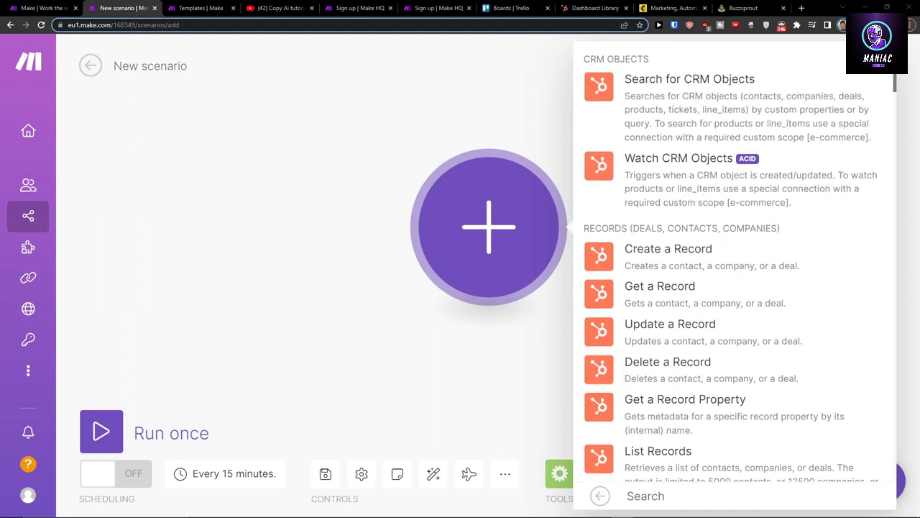
pyautogui.moveTo(707, 196)
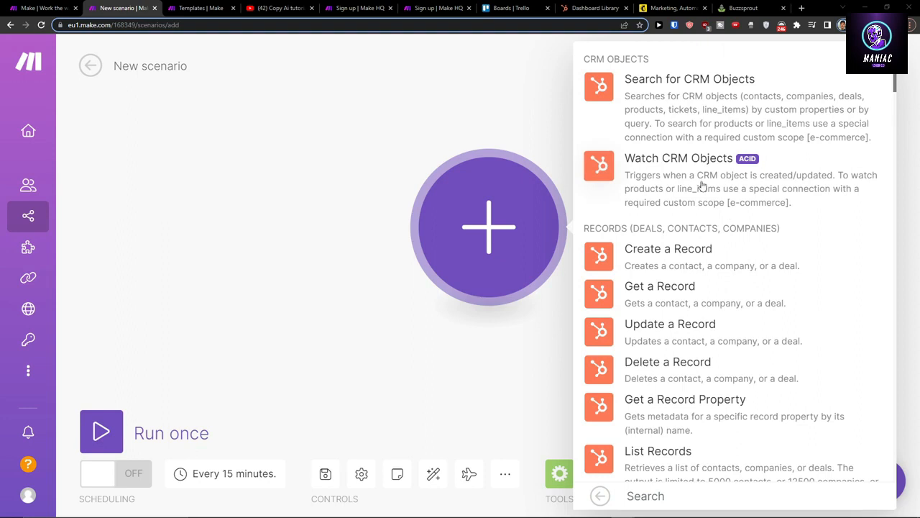
pyautogui.moveTo(778, 214)
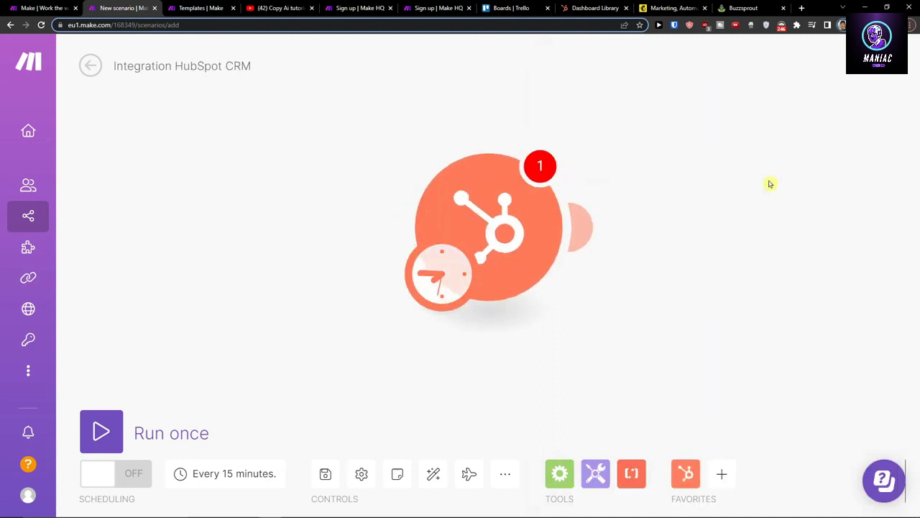
# - Add a new HubSpot CRM connection for the Watch CRM Objects trigger, keeping the default name
pyautogui.click(489, 228)
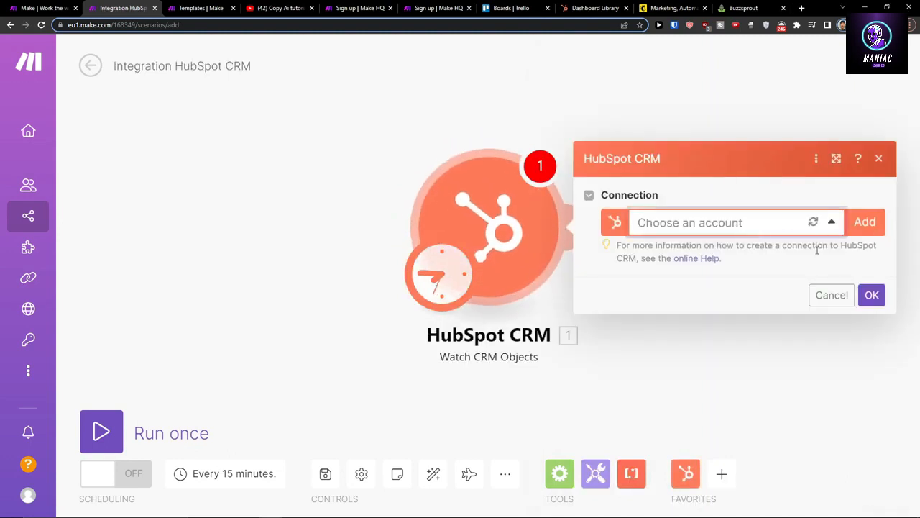
pyautogui.click(871, 295)
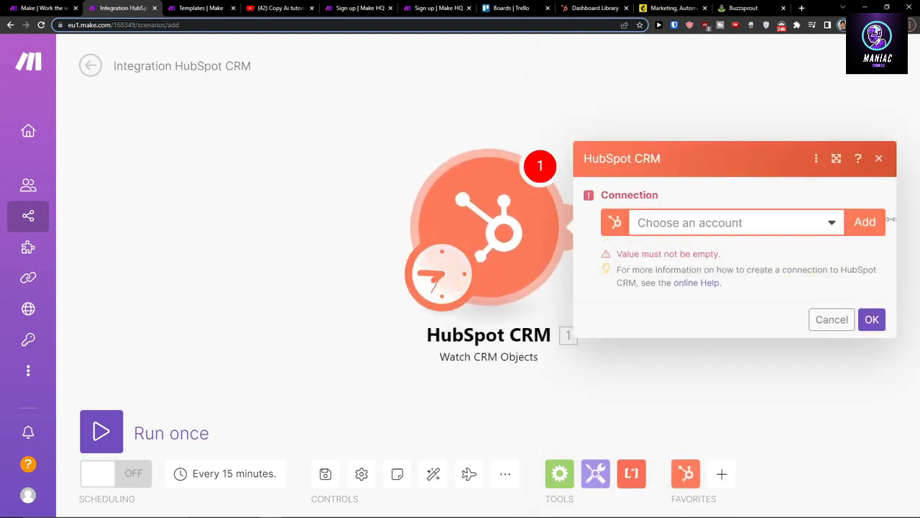
pyautogui.click(866, 222)
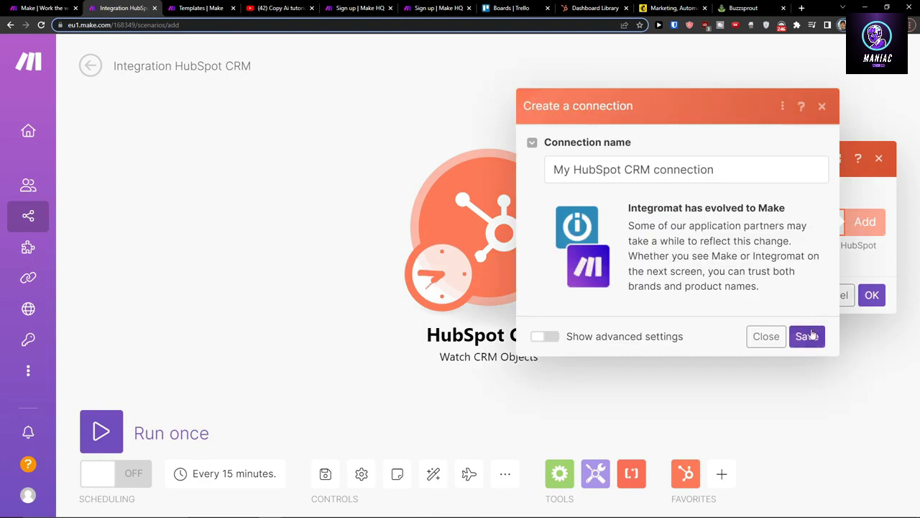
pyautogui.click(807, 337)
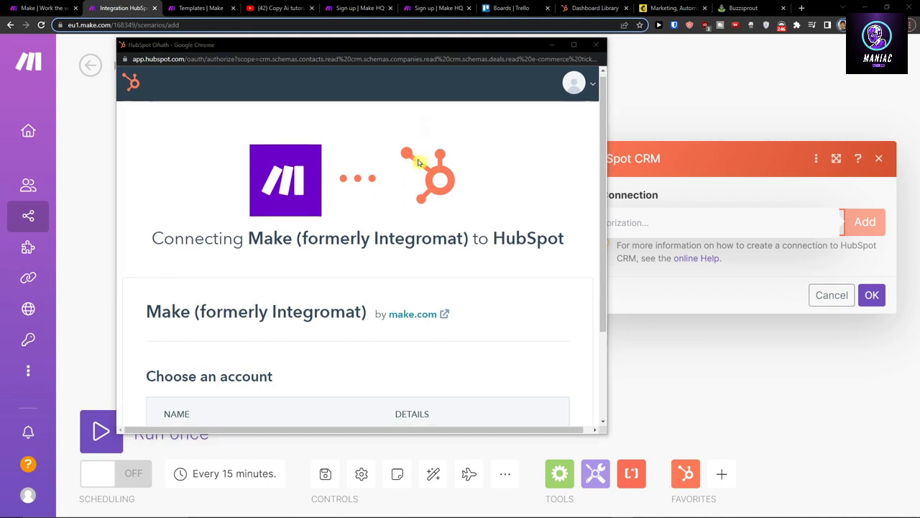
# - Choose the HubSpot account and grant Make access in the authorization window
pyautogui.scroll(-3)
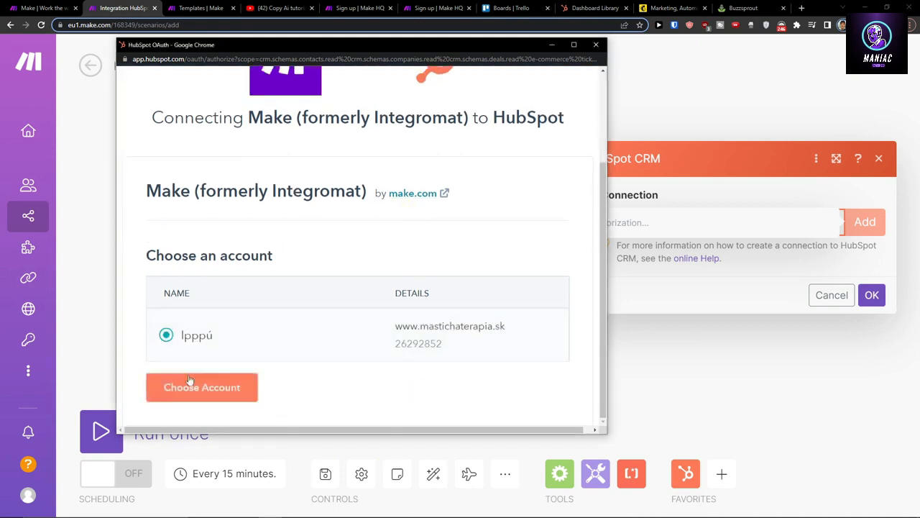
pyautogui.click(202, 387)
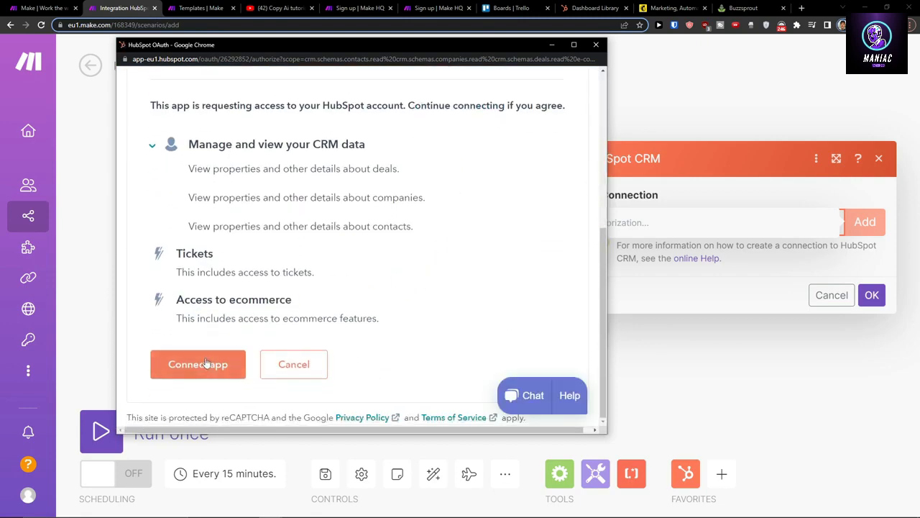
pyautogui.scroll(3)
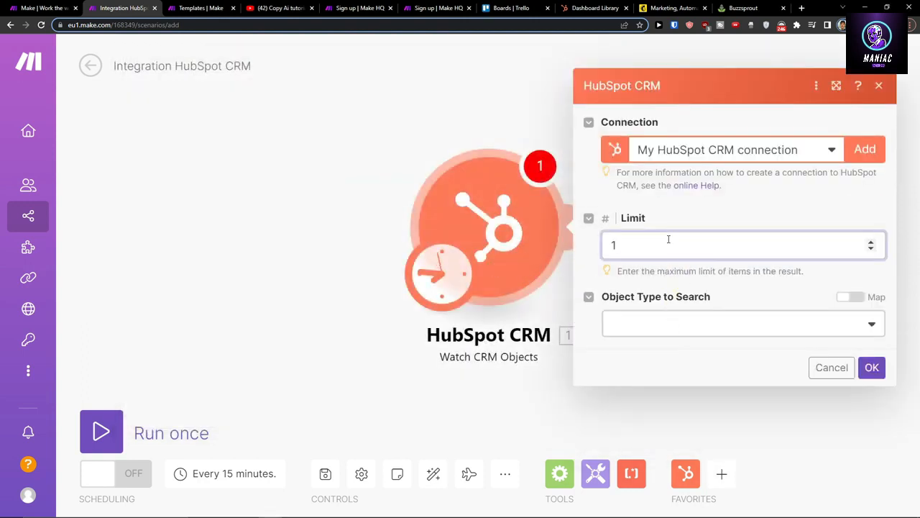
# - Set the trigger's Object Type to Contacts and watch only Created (New) records
pyautogui.click(740, 322)
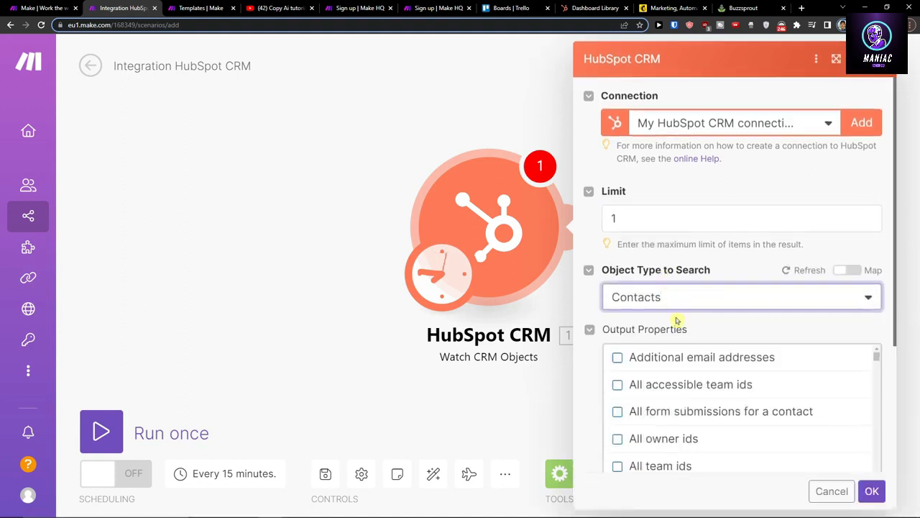
pyautogui.scroll(-3)
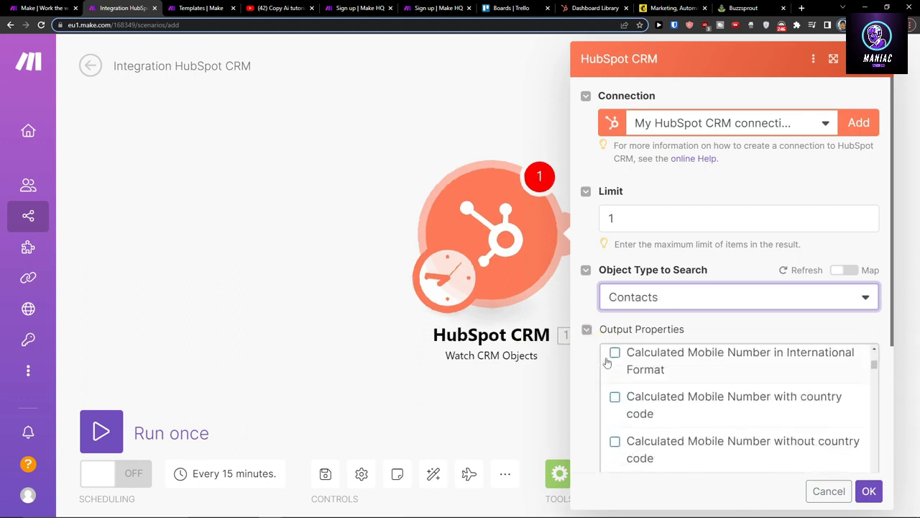
pyautogui.scroll(-3)
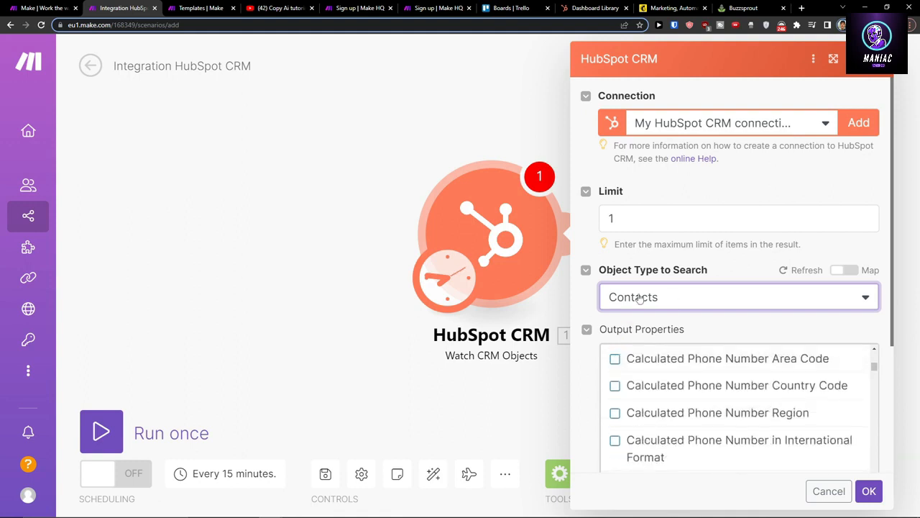
pyautogui.click(587, 330)
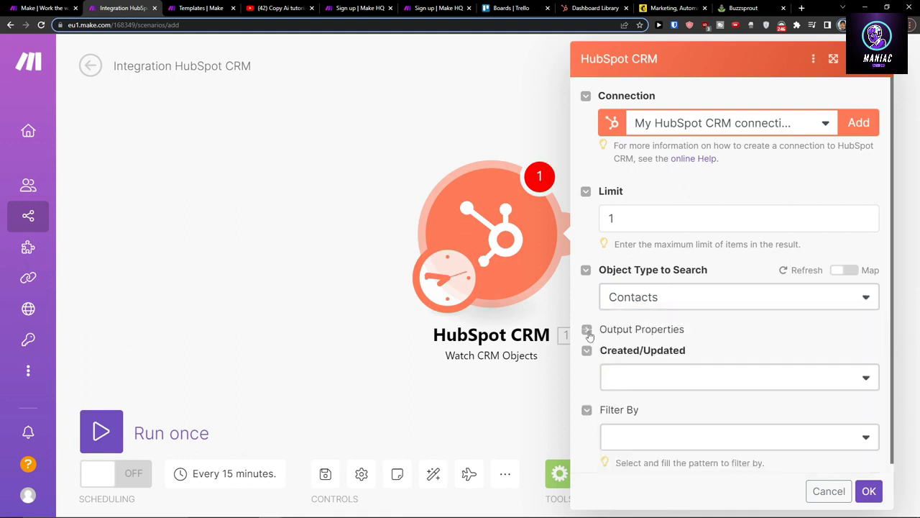
pyautogui.click(739, 377)
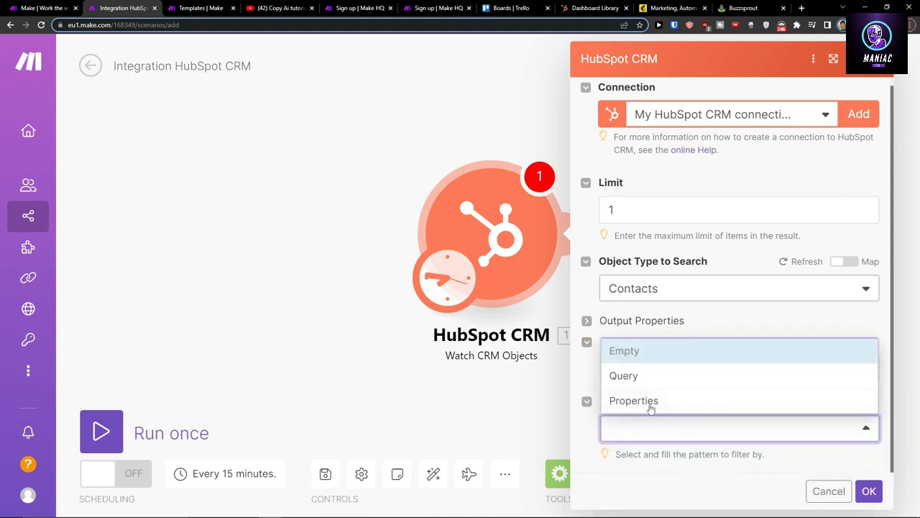
# - Set Filter By to Query for the watched contacts
pyautogui.click(624, 375)
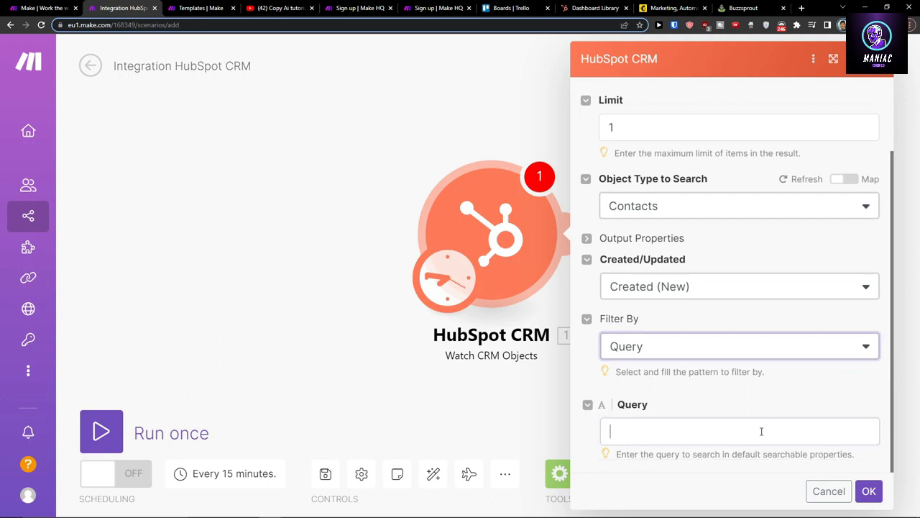
pyautogui.click(739, 345)
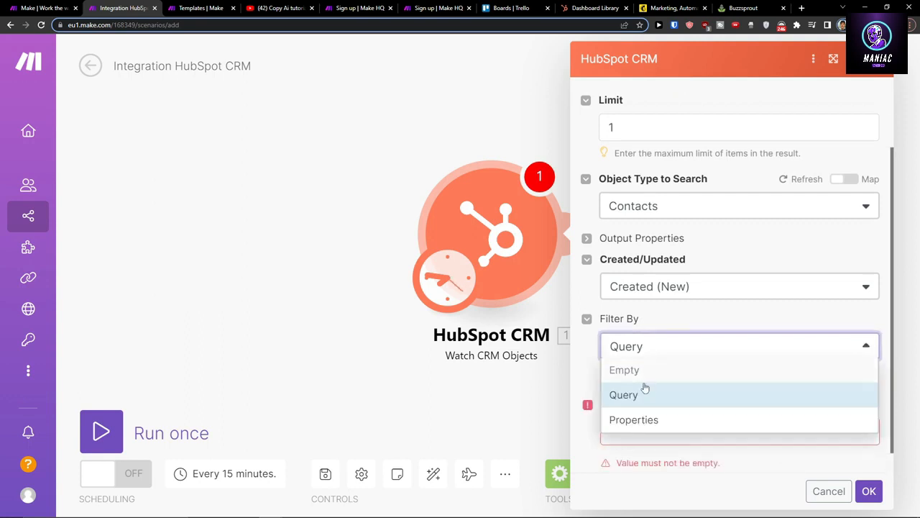
pyautogui.click(624, 370)
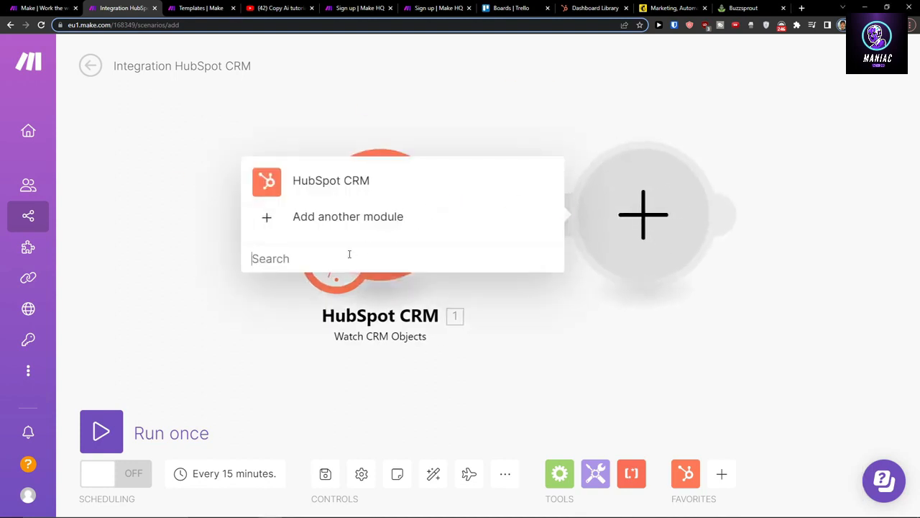
pyautogui.write('quick')
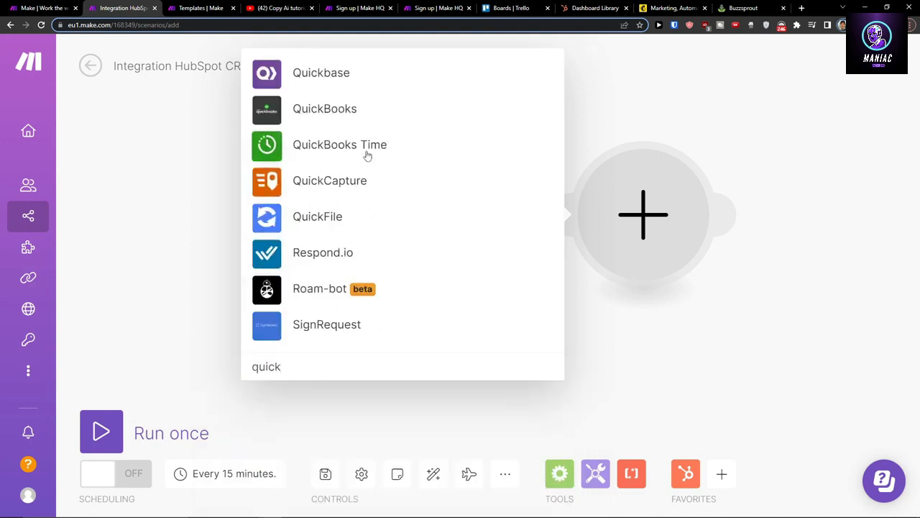
pyautogui.click(340, 144)
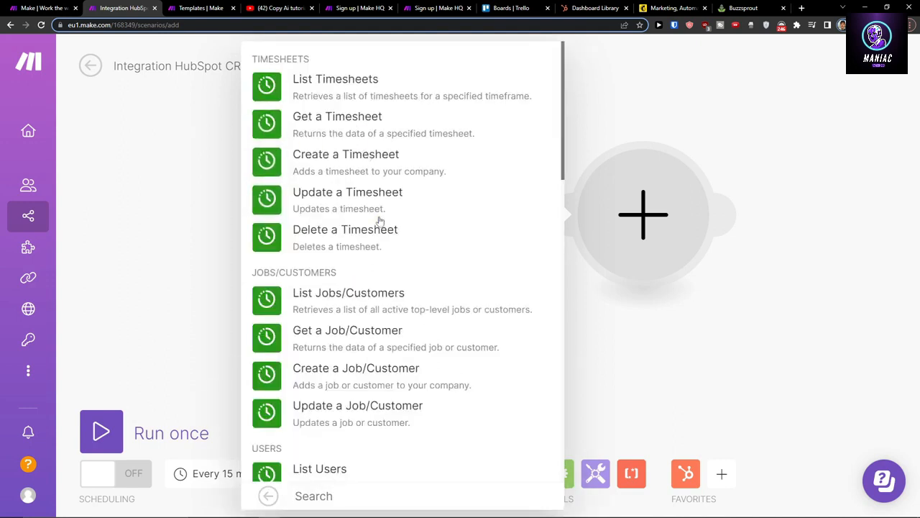
pyautogui.moveTo(338, 98)
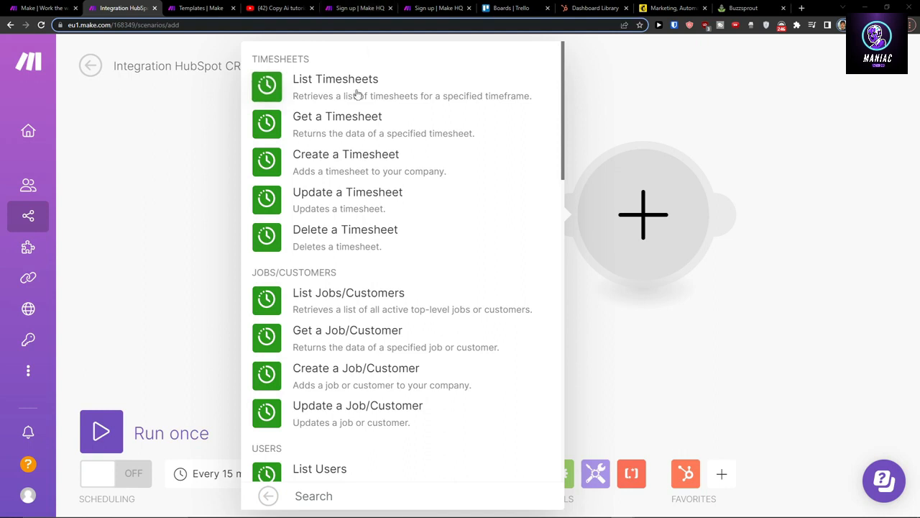
pyautogui.moveTo(266, 185)
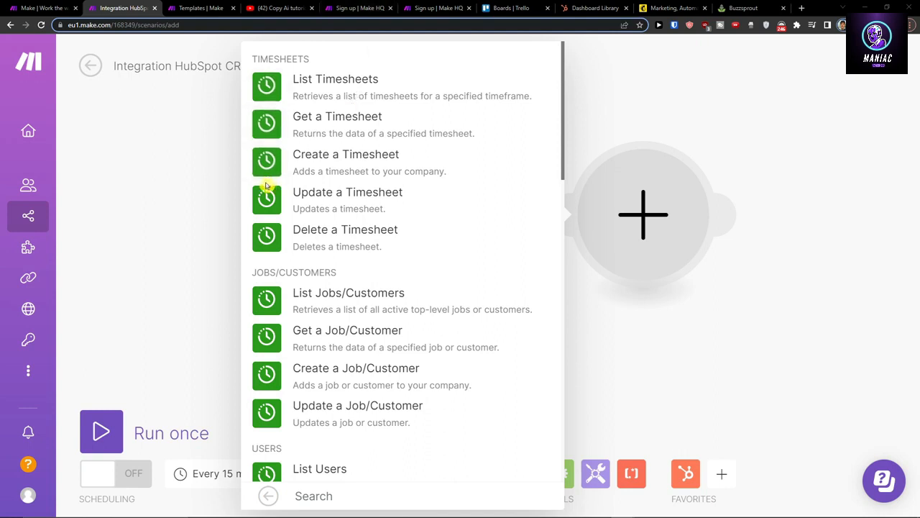
pyautogui.moveTo(121, 207)
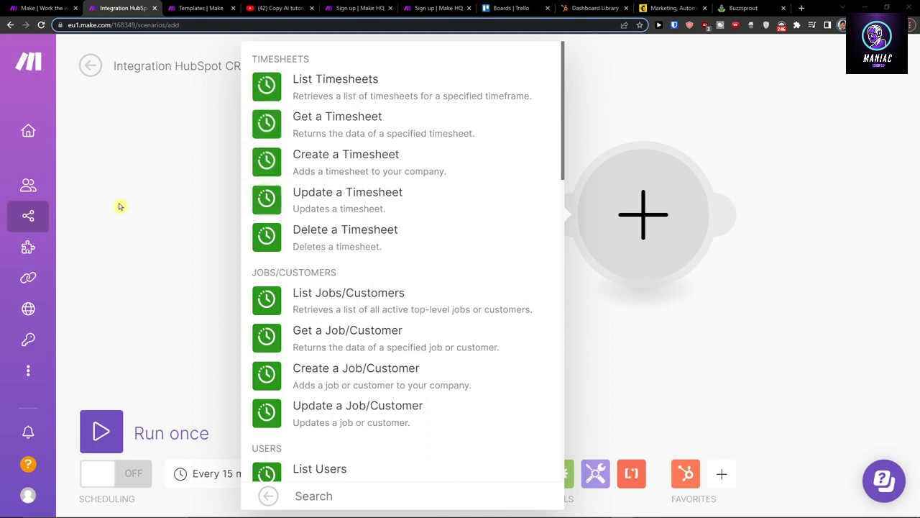
pyautogui.scroll(-3)
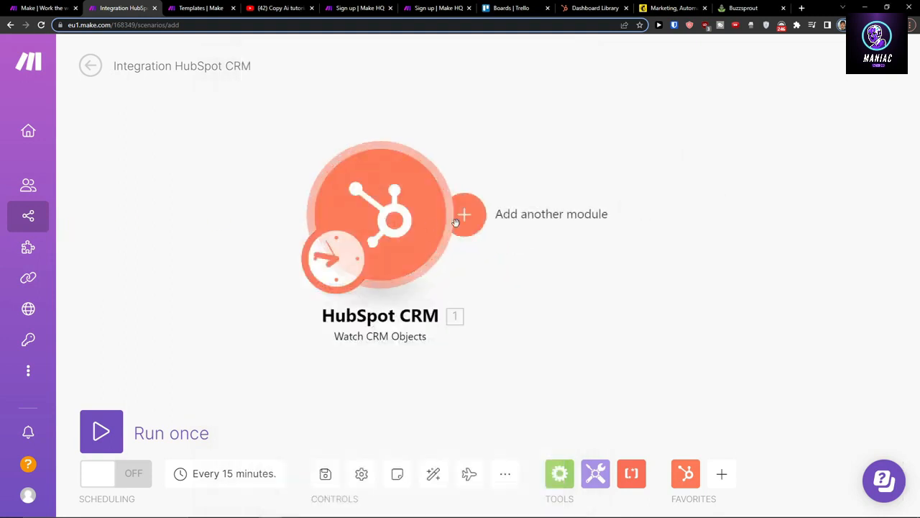
# - Add a QuickBooks Create an Invoice module after the trigger, leaving its connection unset
pyautogui.click(463, 214)
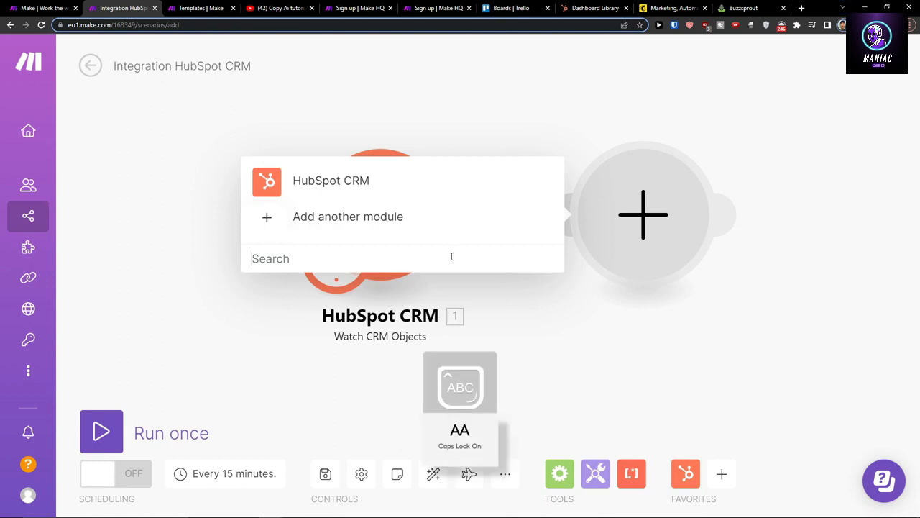
pyautogui.write('QUICKB')
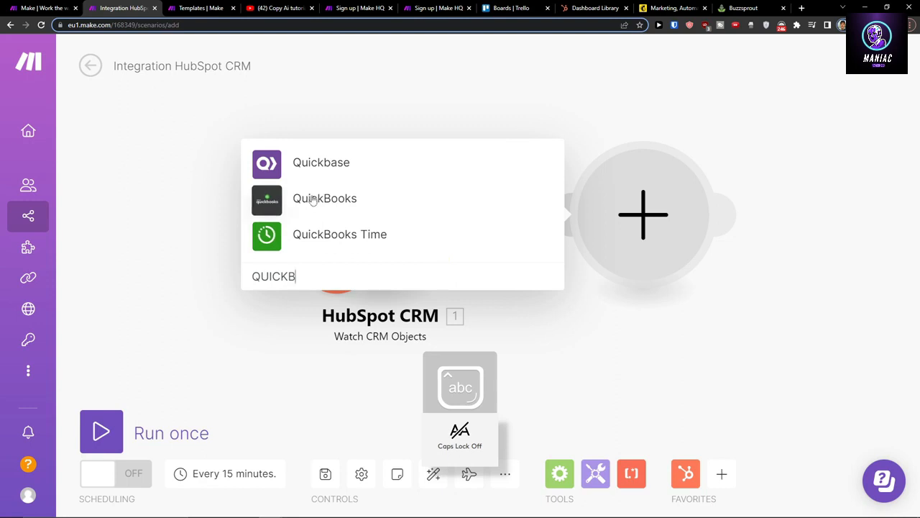
pyautogui.click(325, 199)
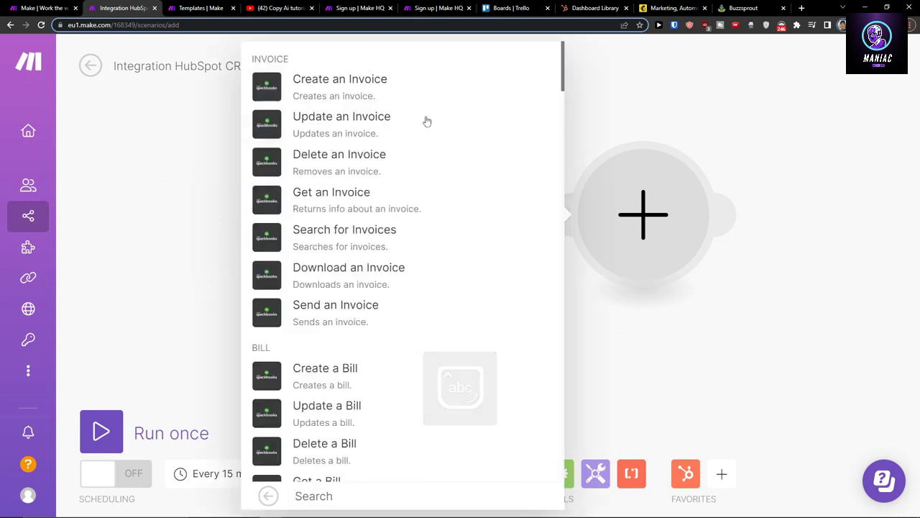
pyautogui.moveTo(411, 89)
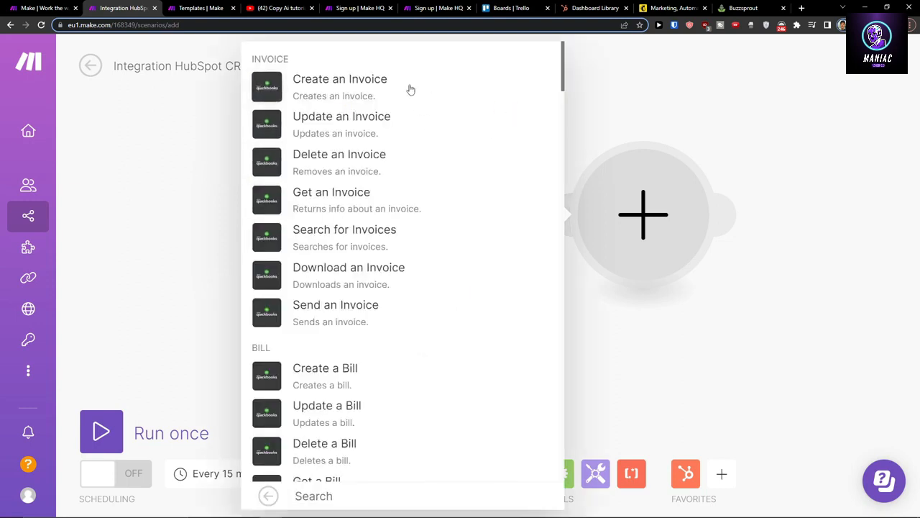
pyautogui.click(339, 79)
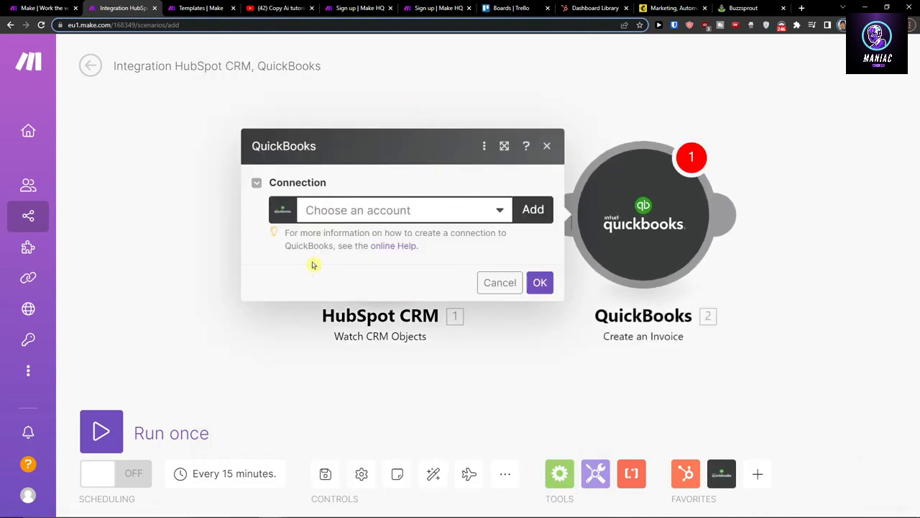
pyautogui.moveTo(455, 320)
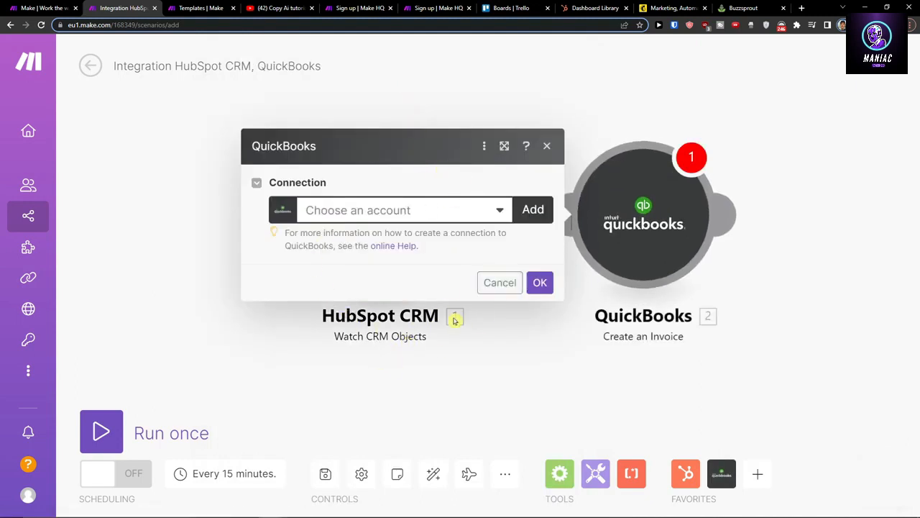
pyautogui.click(501, 281)
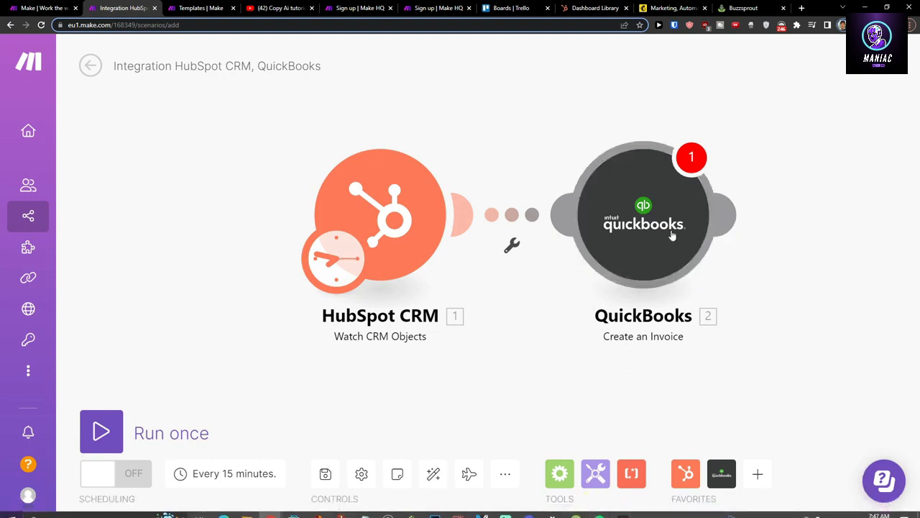
pyautogui.moveTo(653, 239)
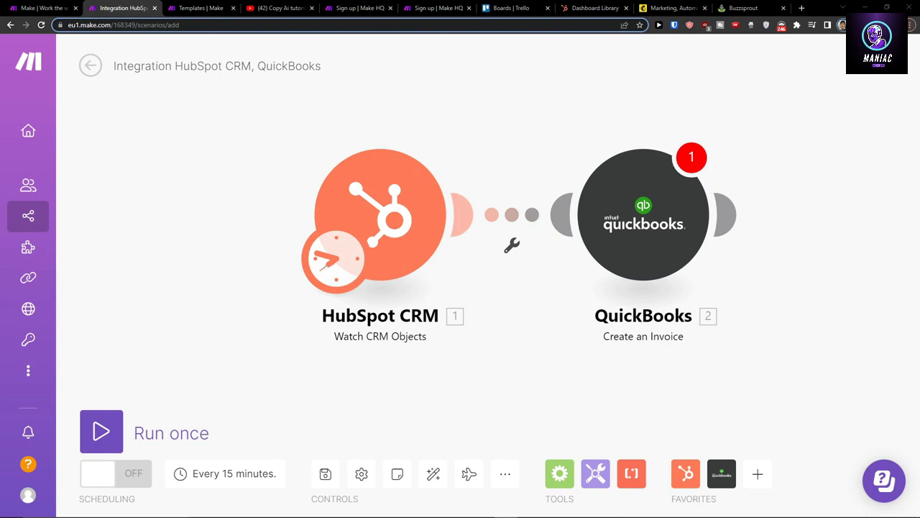
pyautogui.moveTo(325, 473)
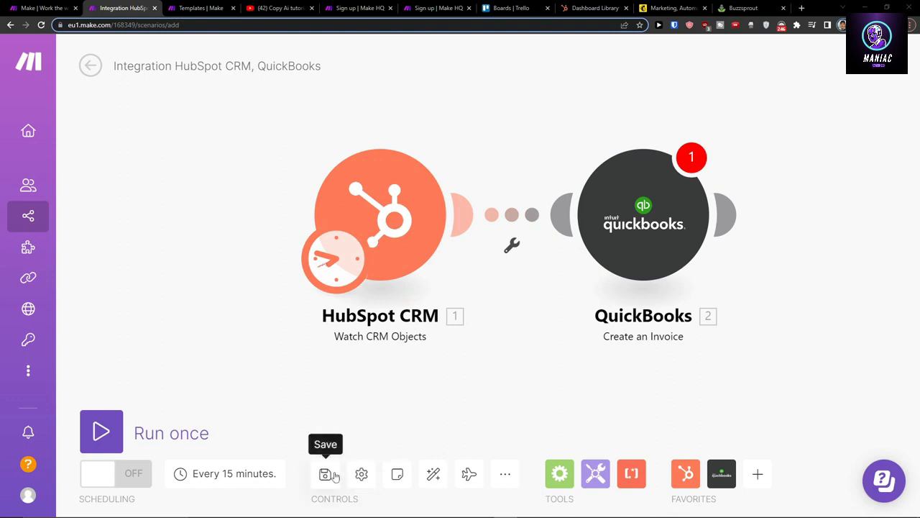
pyautogui.moveTo(100, 431)
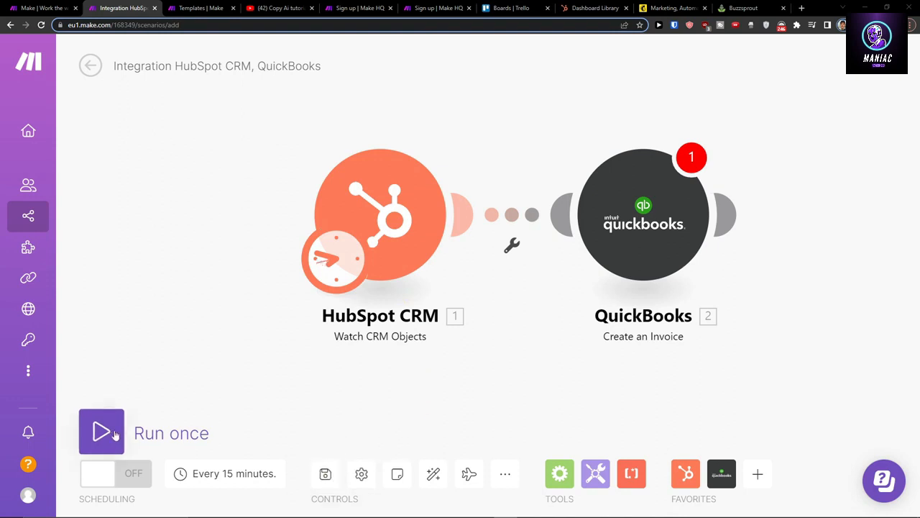
pyautogui.moveTo(361, 473)
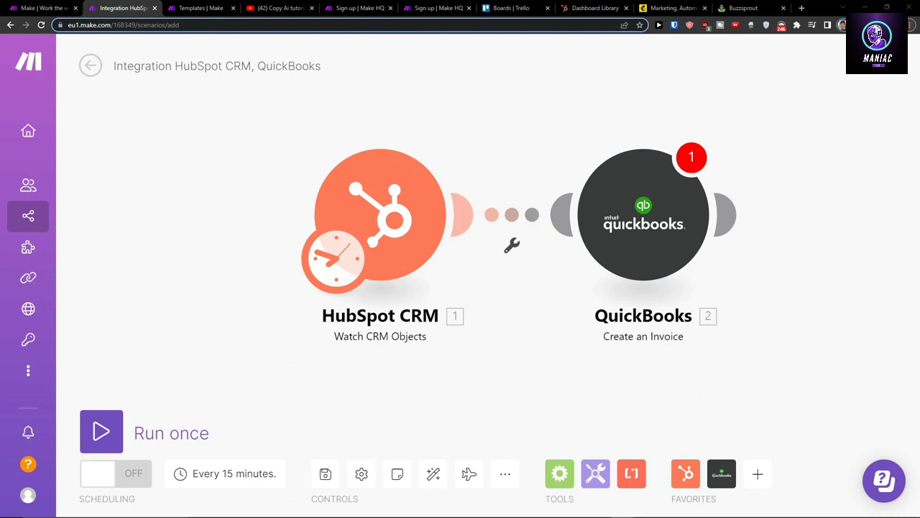
pyautogui.moveTo(199, 193)
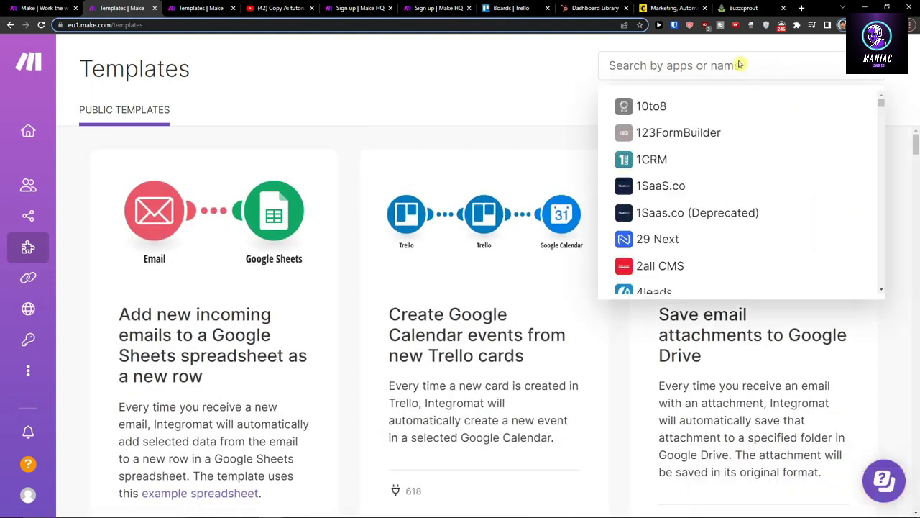
# - Filter the templates gallery to QuickBooks and scroll through the listed automations
pyautogui.write('quickb')
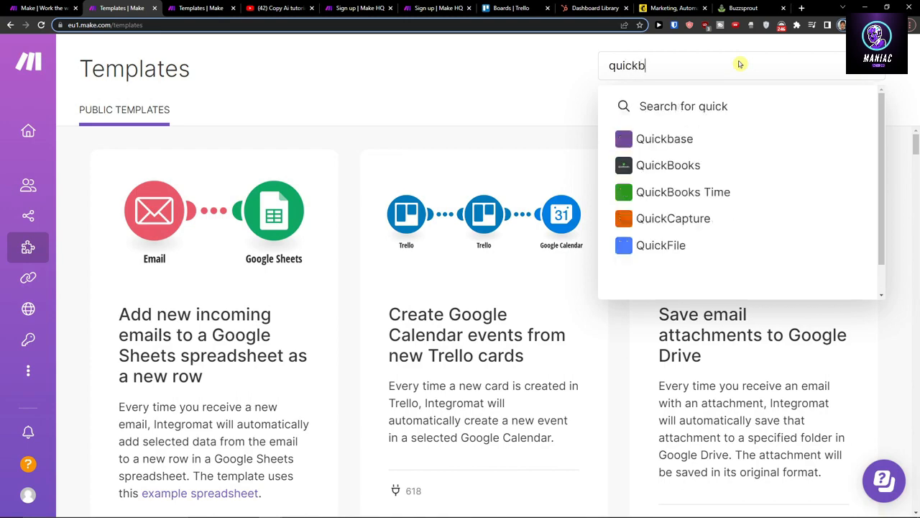
pyautogui.click(668, 164)
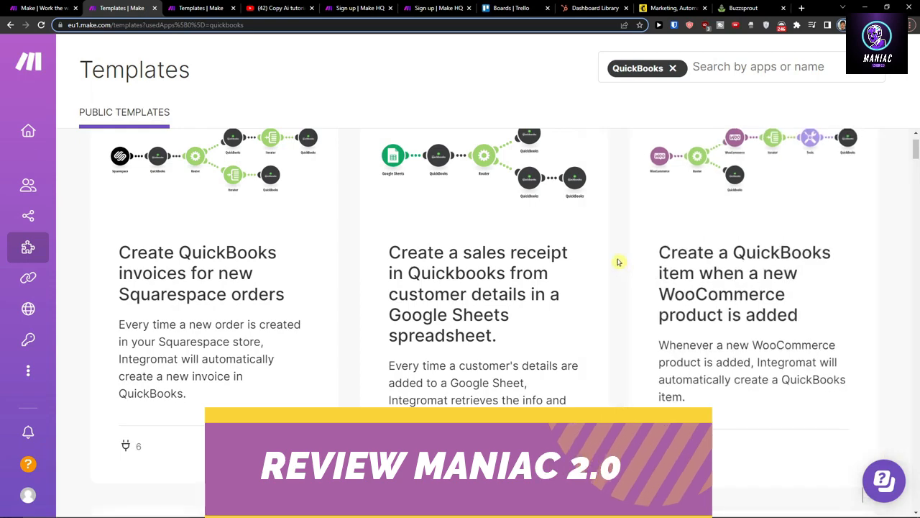
pyautogui.scroll(-3)
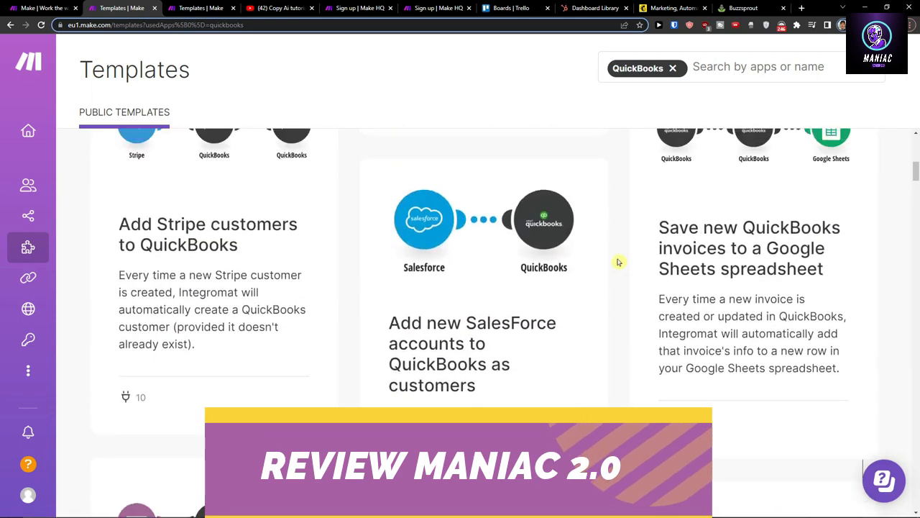
pyautogui.scroll(-3)
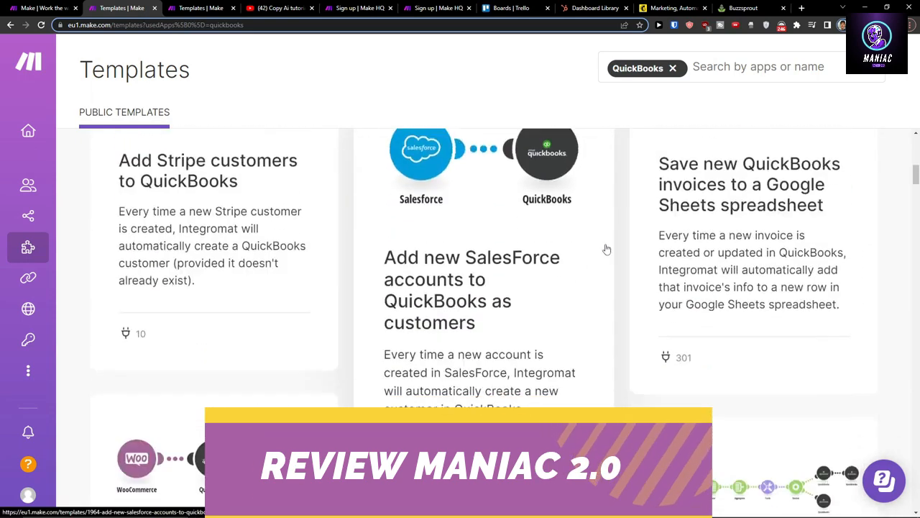
pyautogui.scroll(-3)
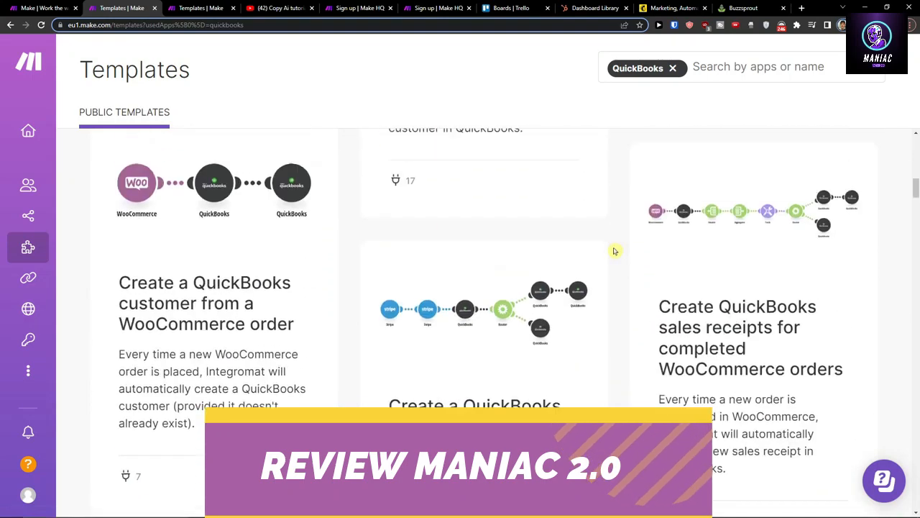
pyautogui.scroll(-3)
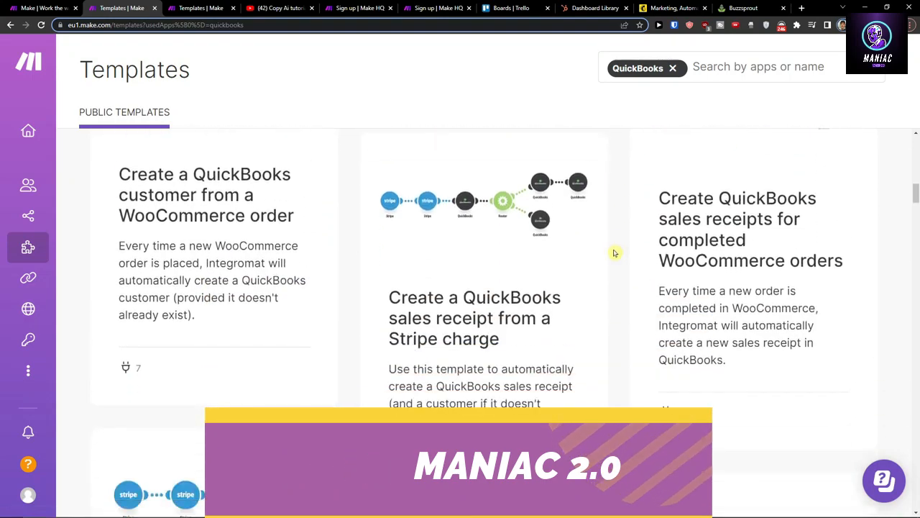